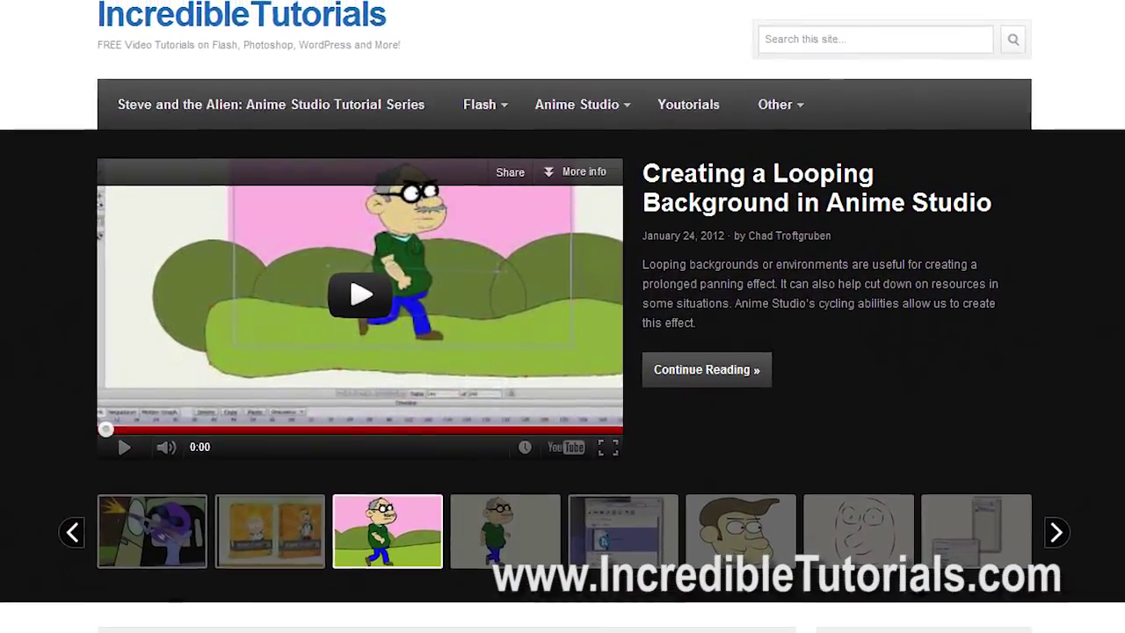
Enable Beginner's Mode via its checkbox beside Character Wizard, toggling it off and back on.
{"action": "left_click", "coordinate": [358, 294]}
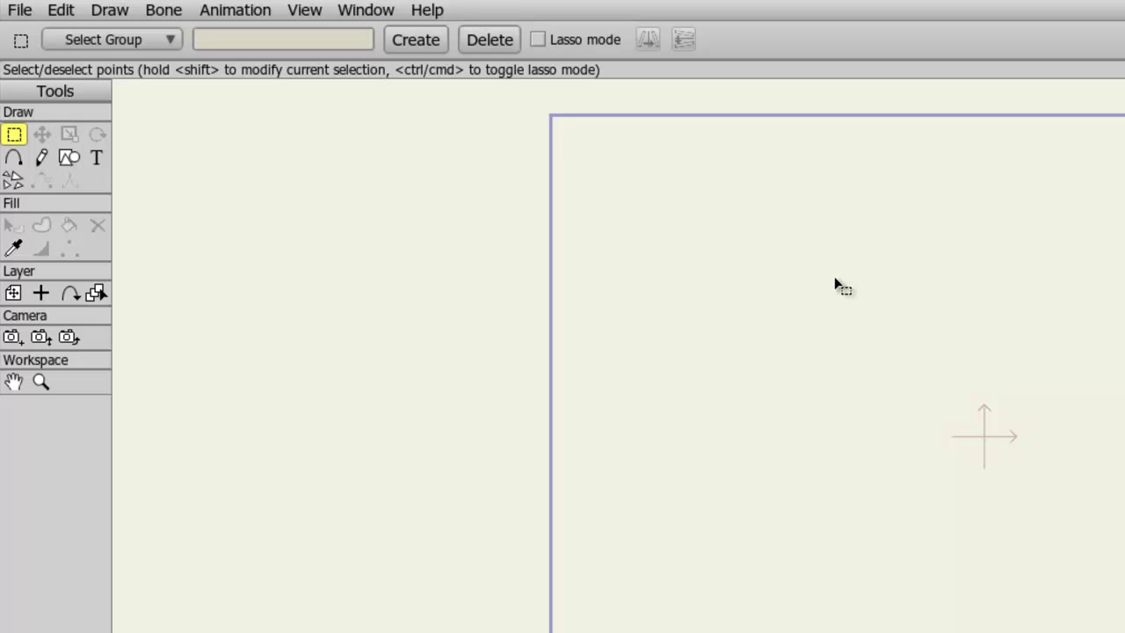
{"action": "mouse_move", "coordinate": [103, 140]}
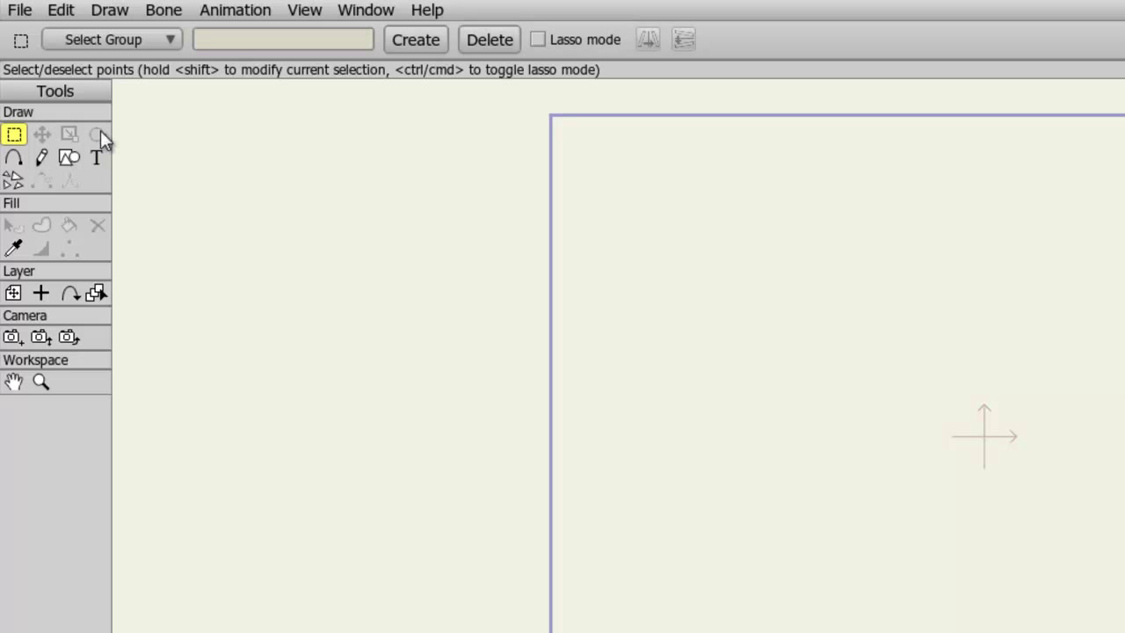
{"action": "mouse_move", "coordinate": [70, 133]}
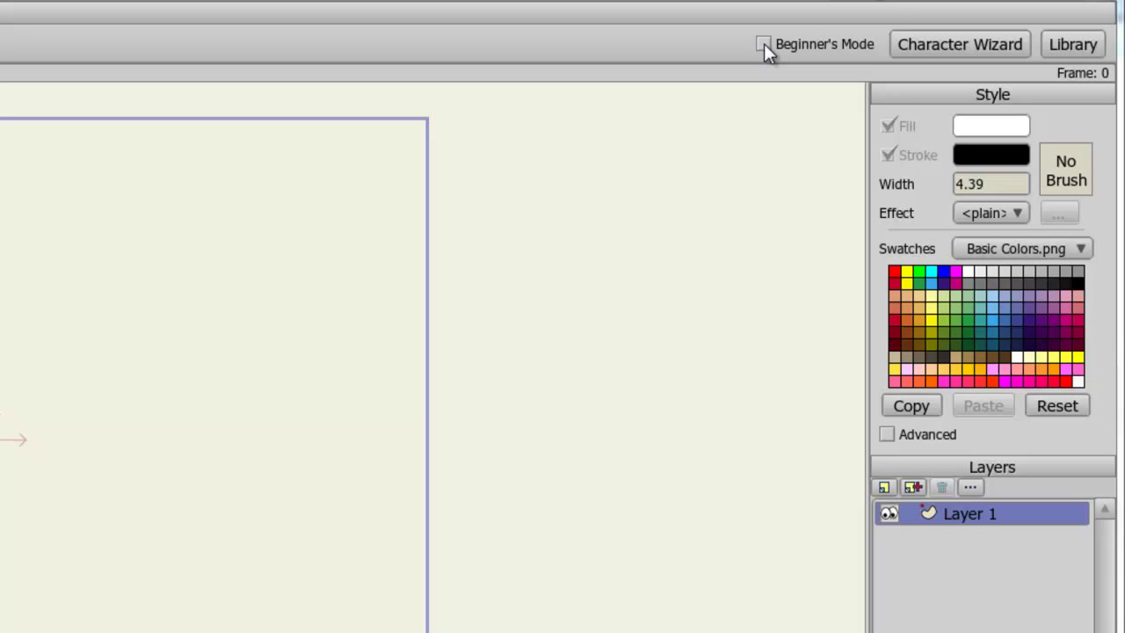
{"action": "left_click", "coordinate": [763, 44]}
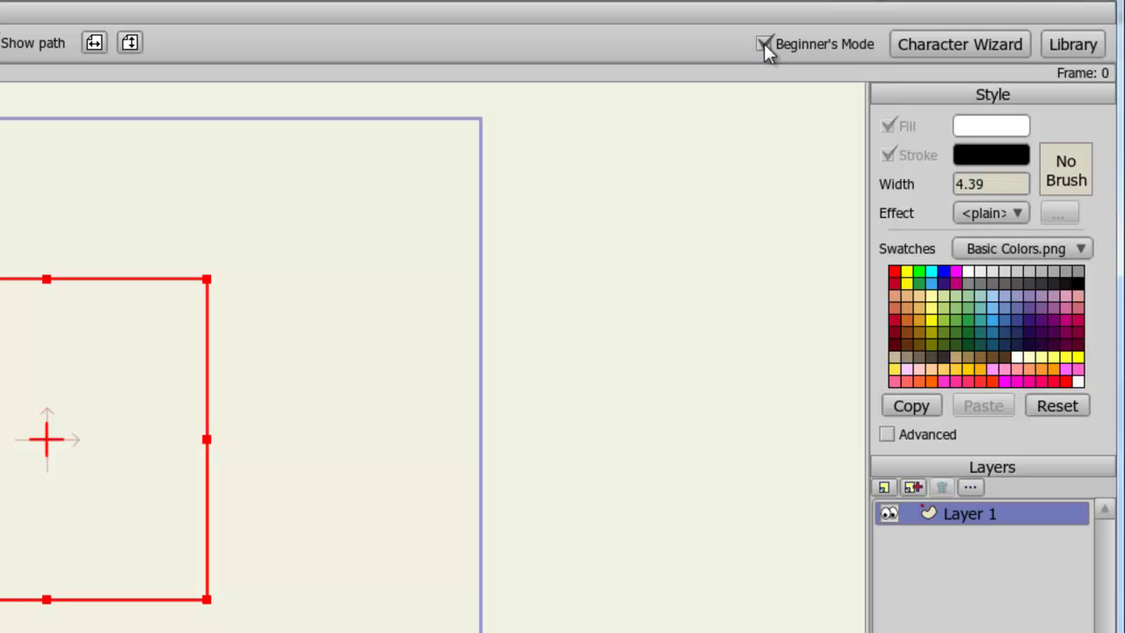
{"action": "left_click", "coordinate": [763, 44]}
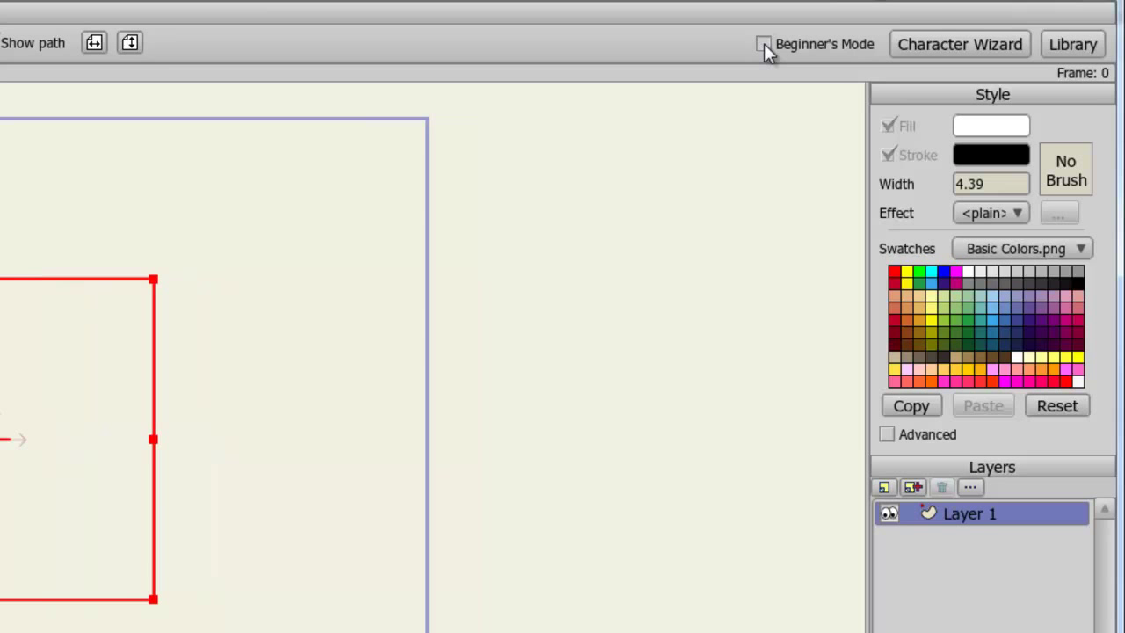
{"action": "left_click", "coordinate": [763, 44]}
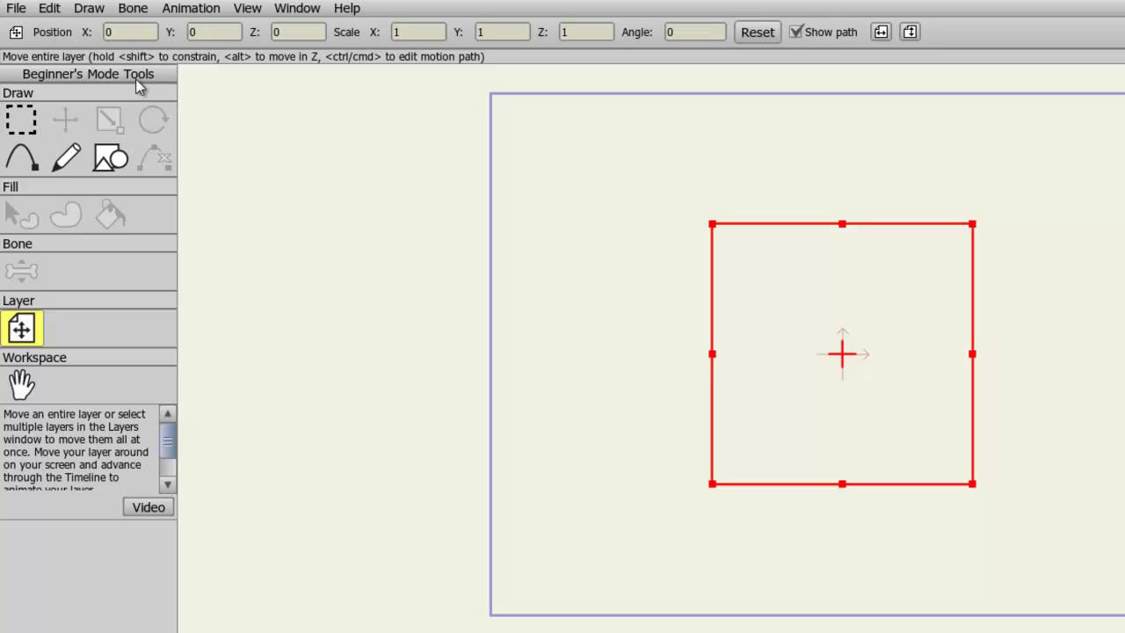
{"action": "left_click", "coordinate": [22, 120]}
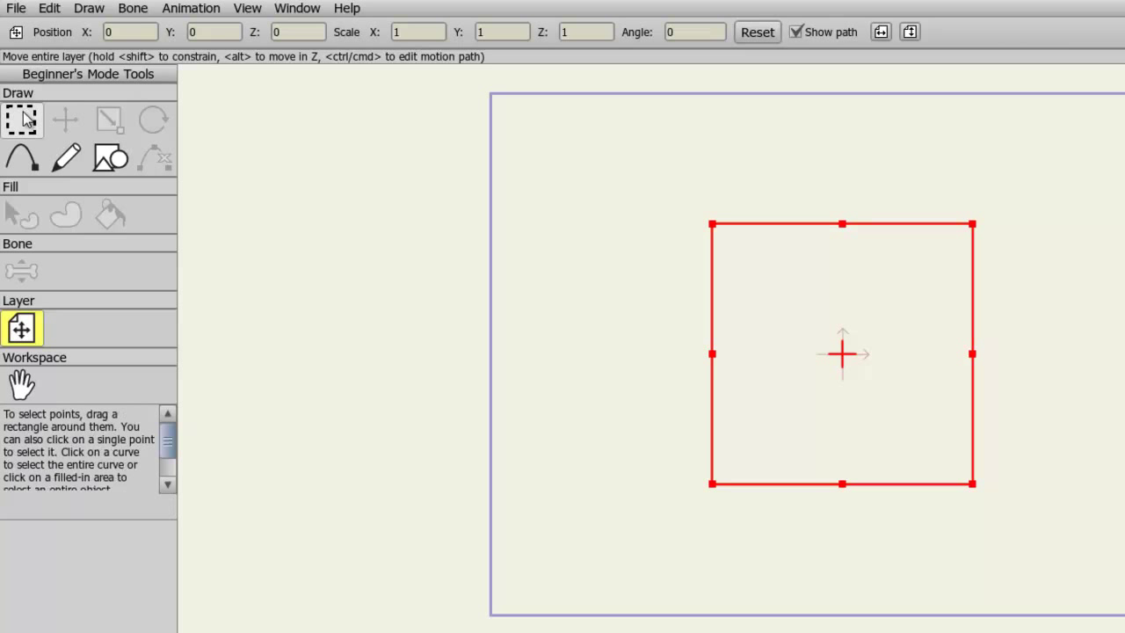
{"action": "mouse_move", "coordinate": [21, 120]}
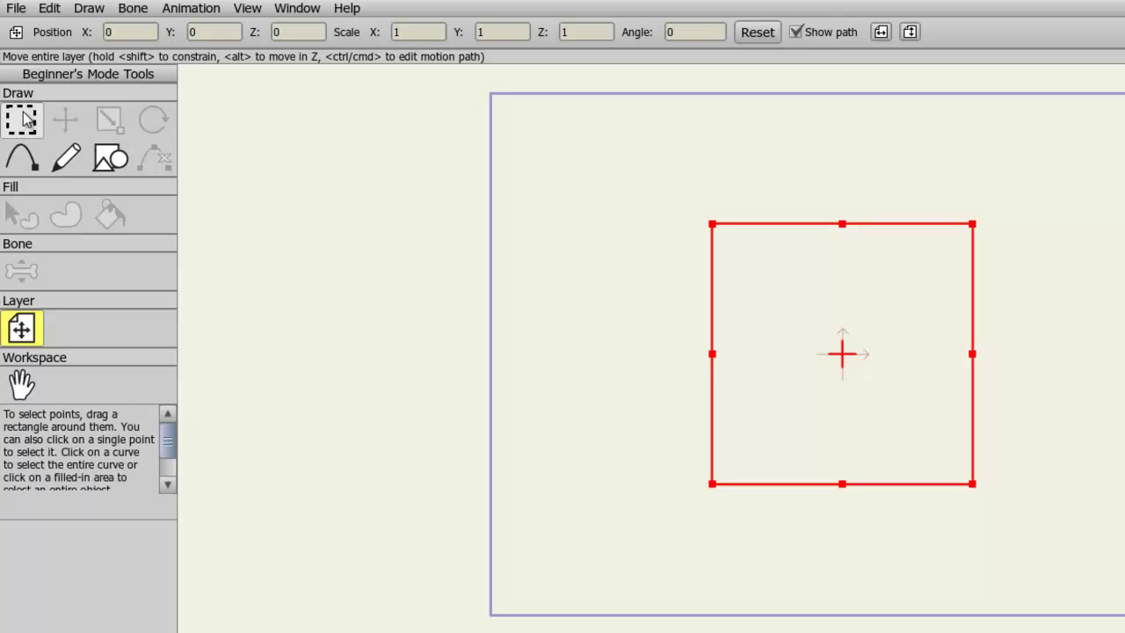
{"action": "left_click", "coordinate": [21, 157]}
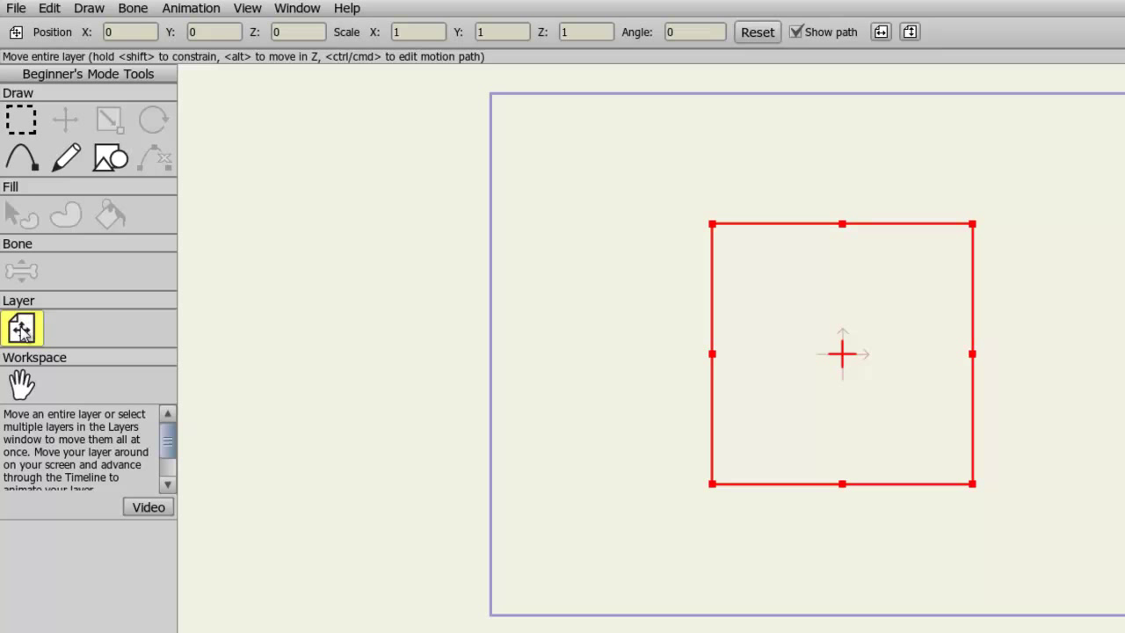
{"action": "mouse_move", "coordinate": [21, 329]}
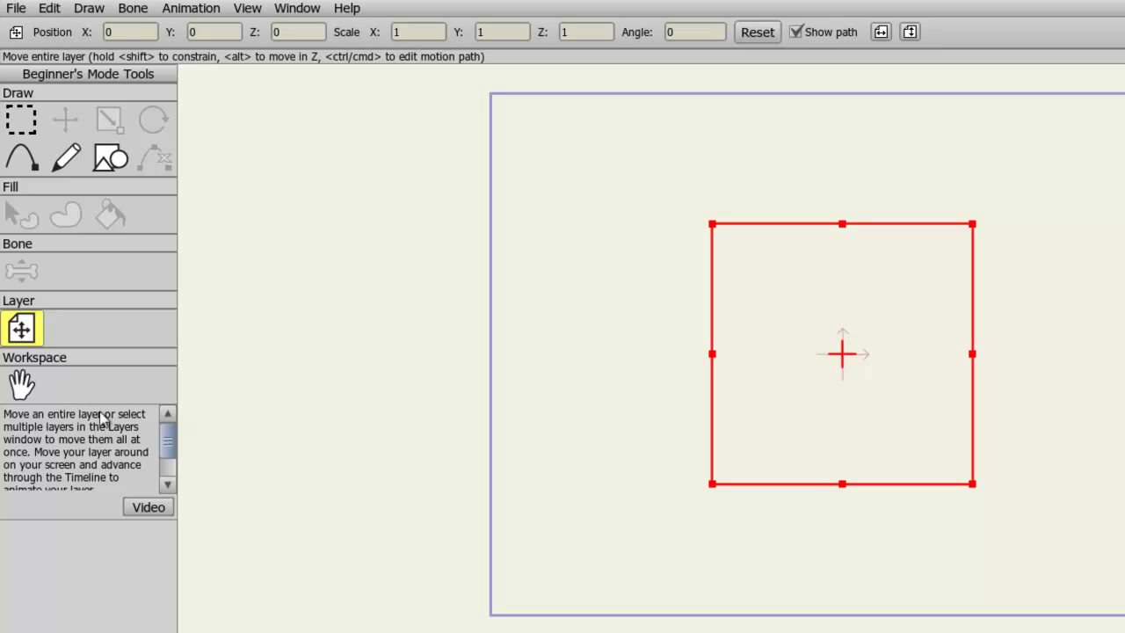
{"action": "mouse_move", "coordinate": [141, 513]}
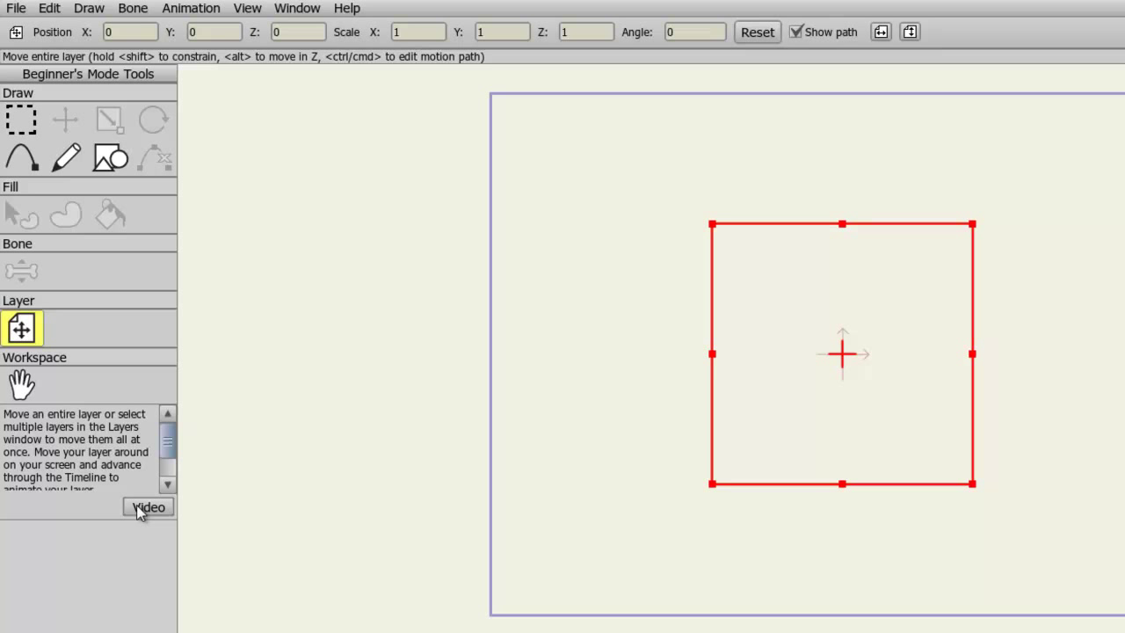
{"action": "mouse_move", "coordinate": [594, 295]}
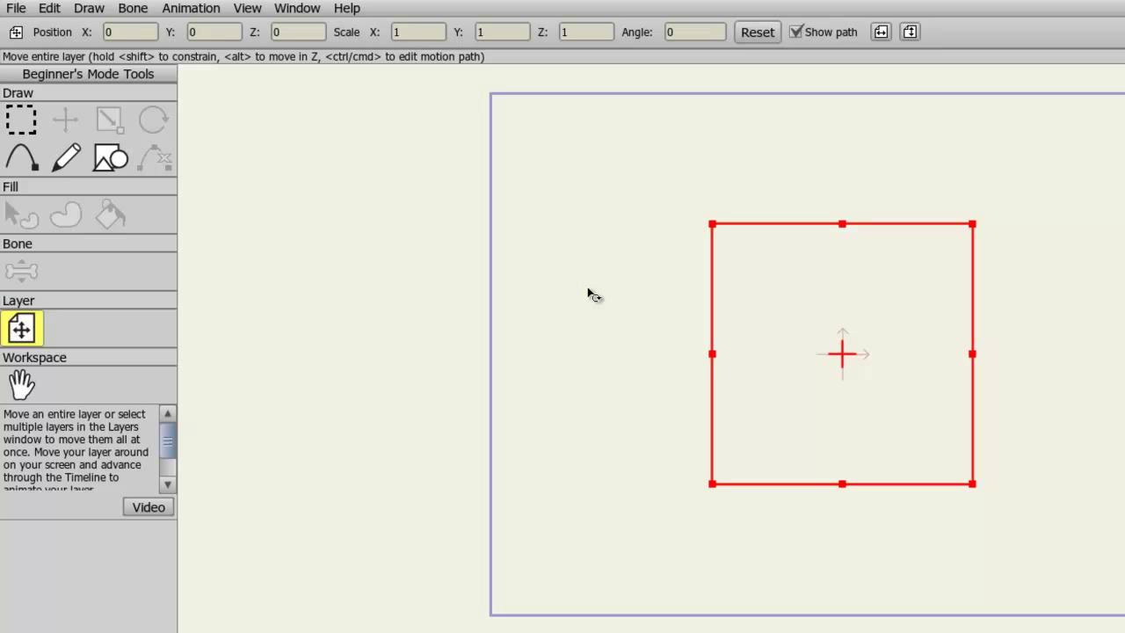
{"action": "mouse_move", "coordinate": [591, 295]}
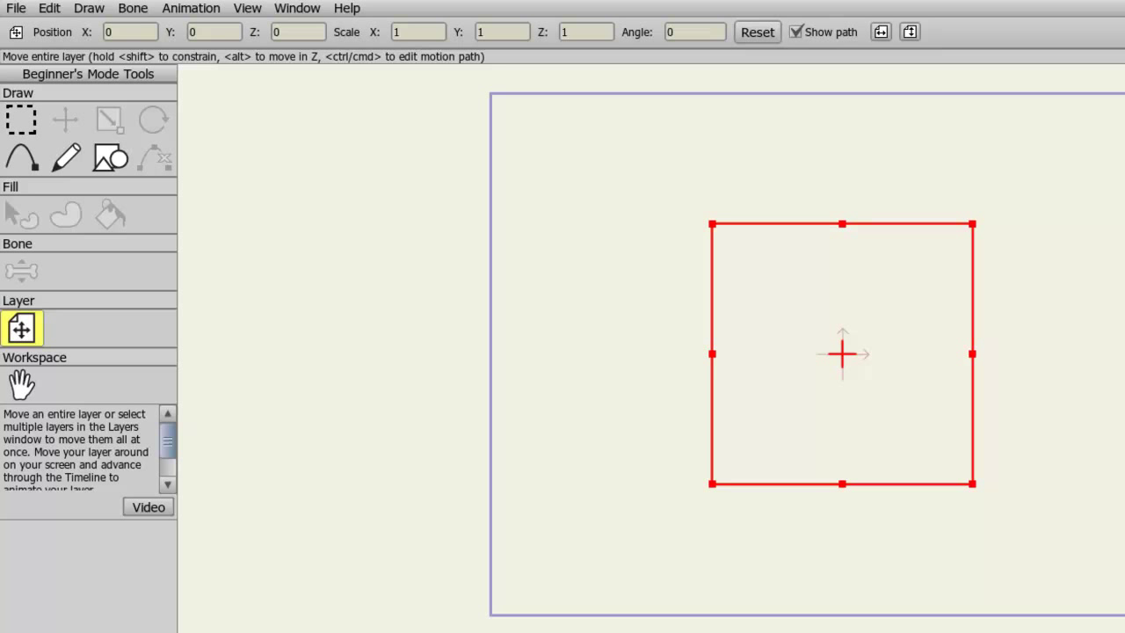